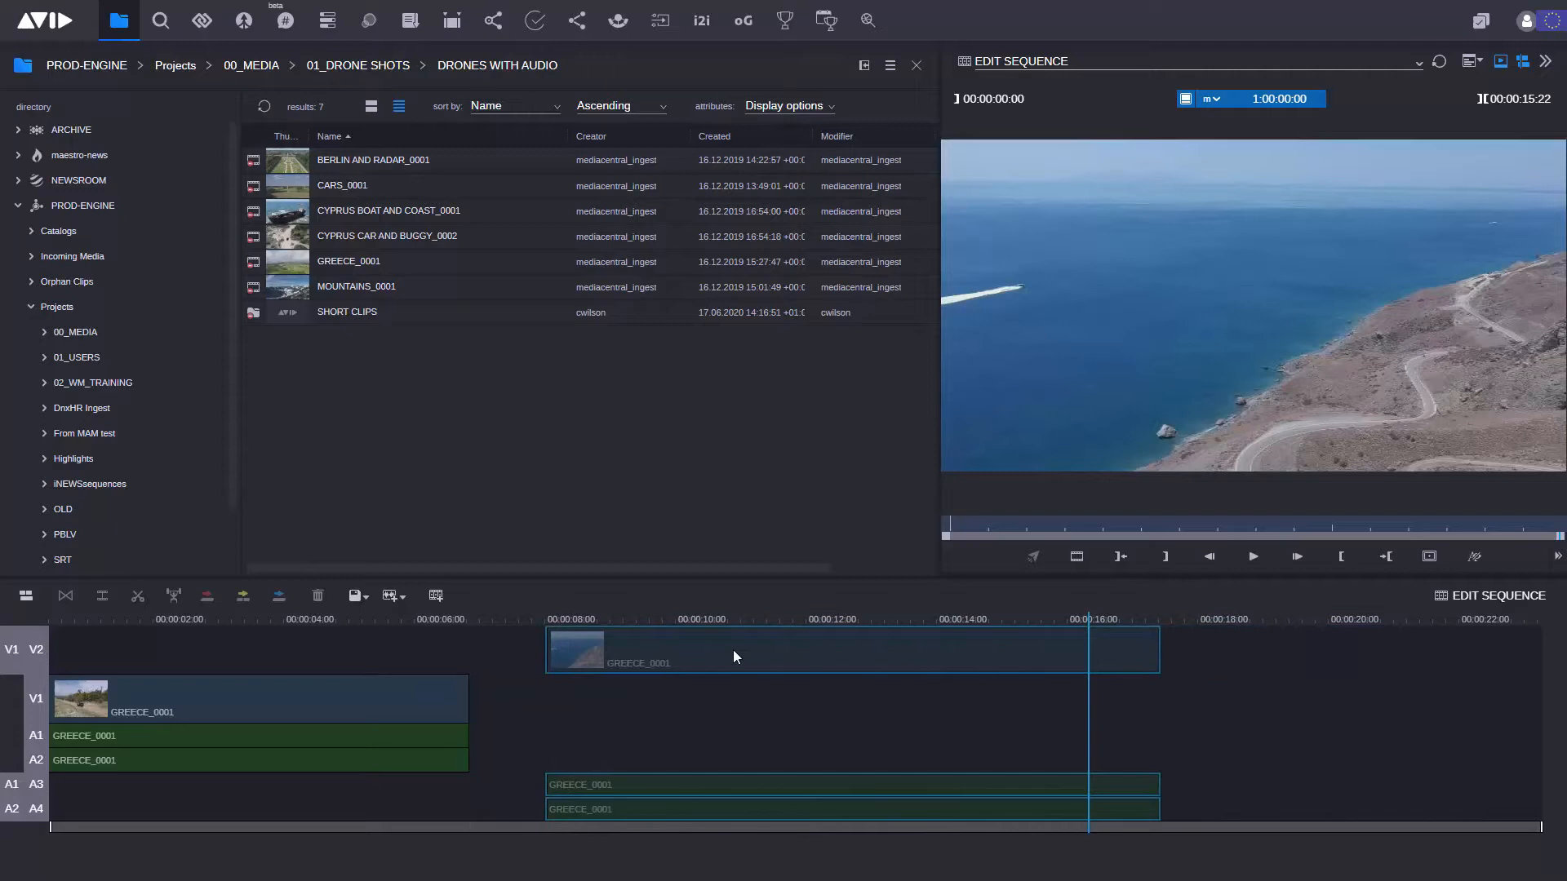
Bring up editing options for the GREECE_0001 clip moved to 00:00:06:00
right_click(736, 657)
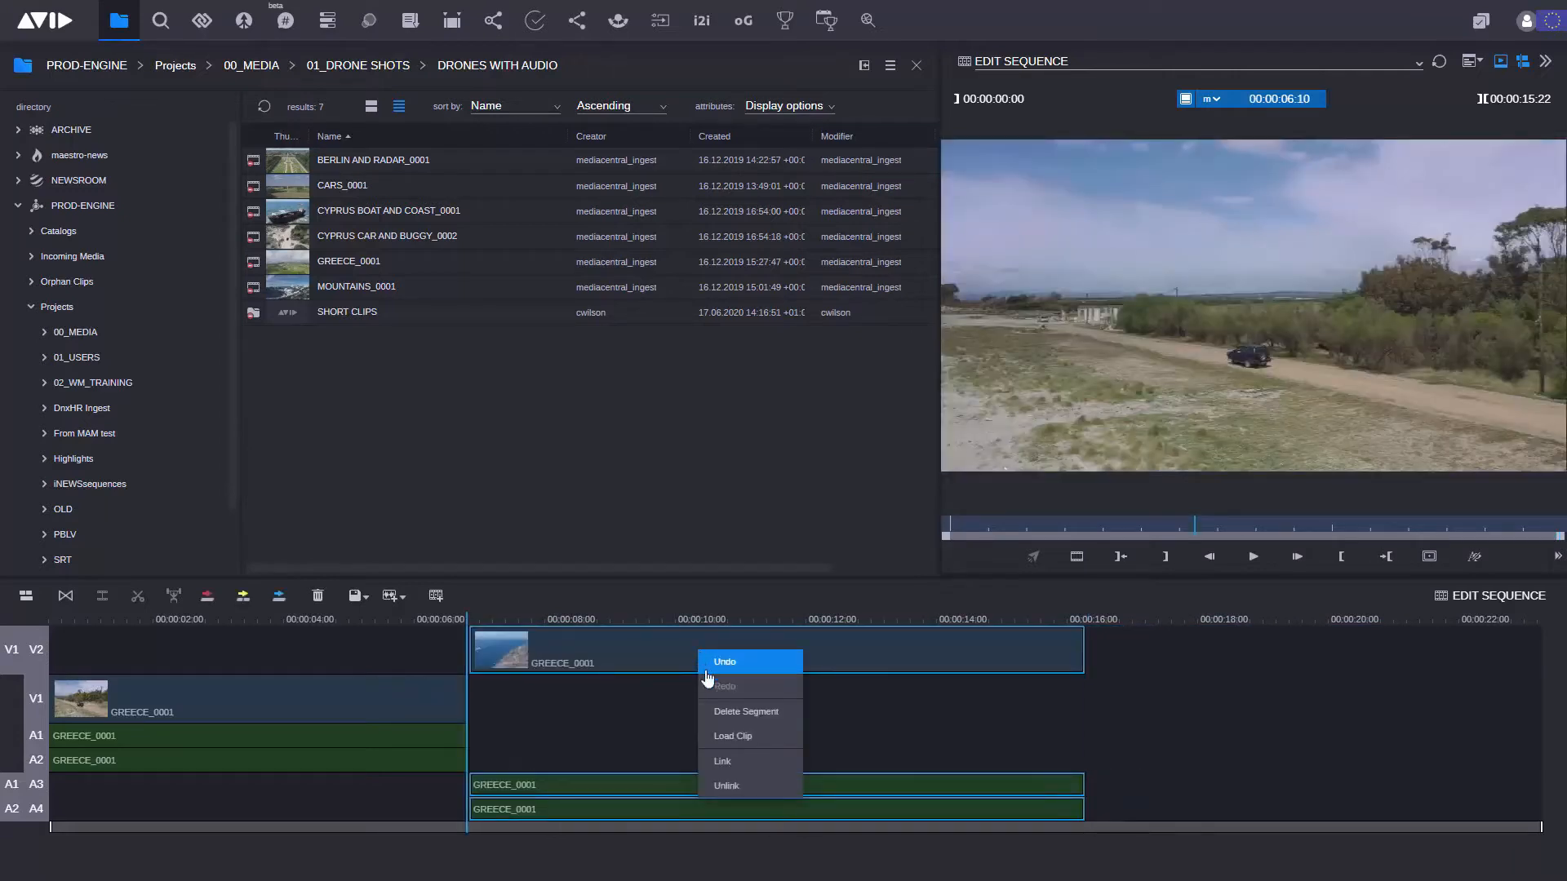
mouse_move(754, 795)
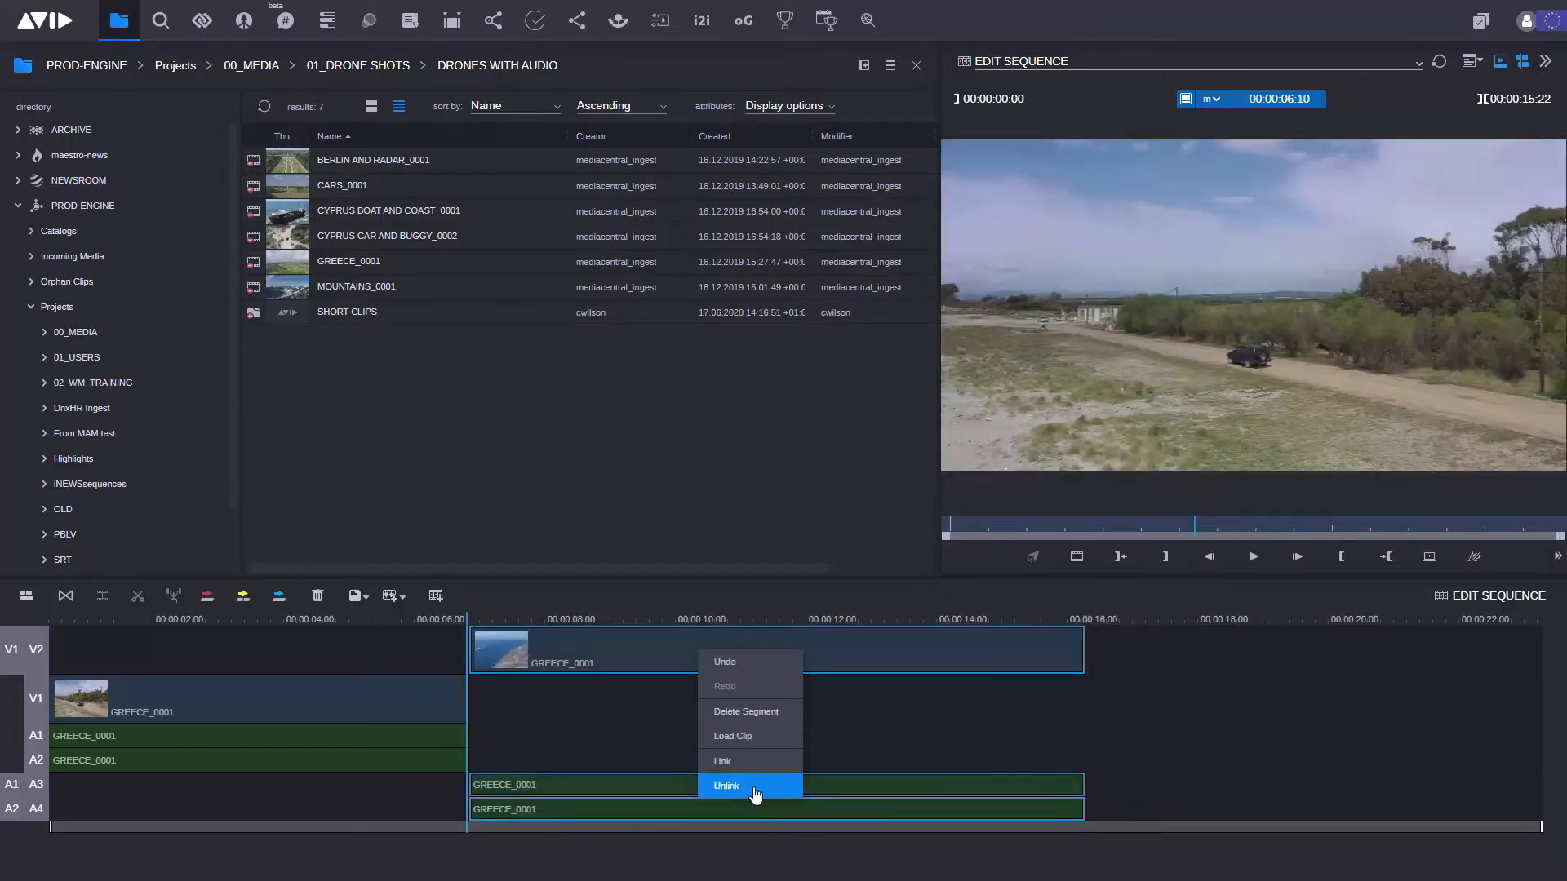
Unlink the second GREECE_0001 clip's video from its audio segments
left_click(727, 786)
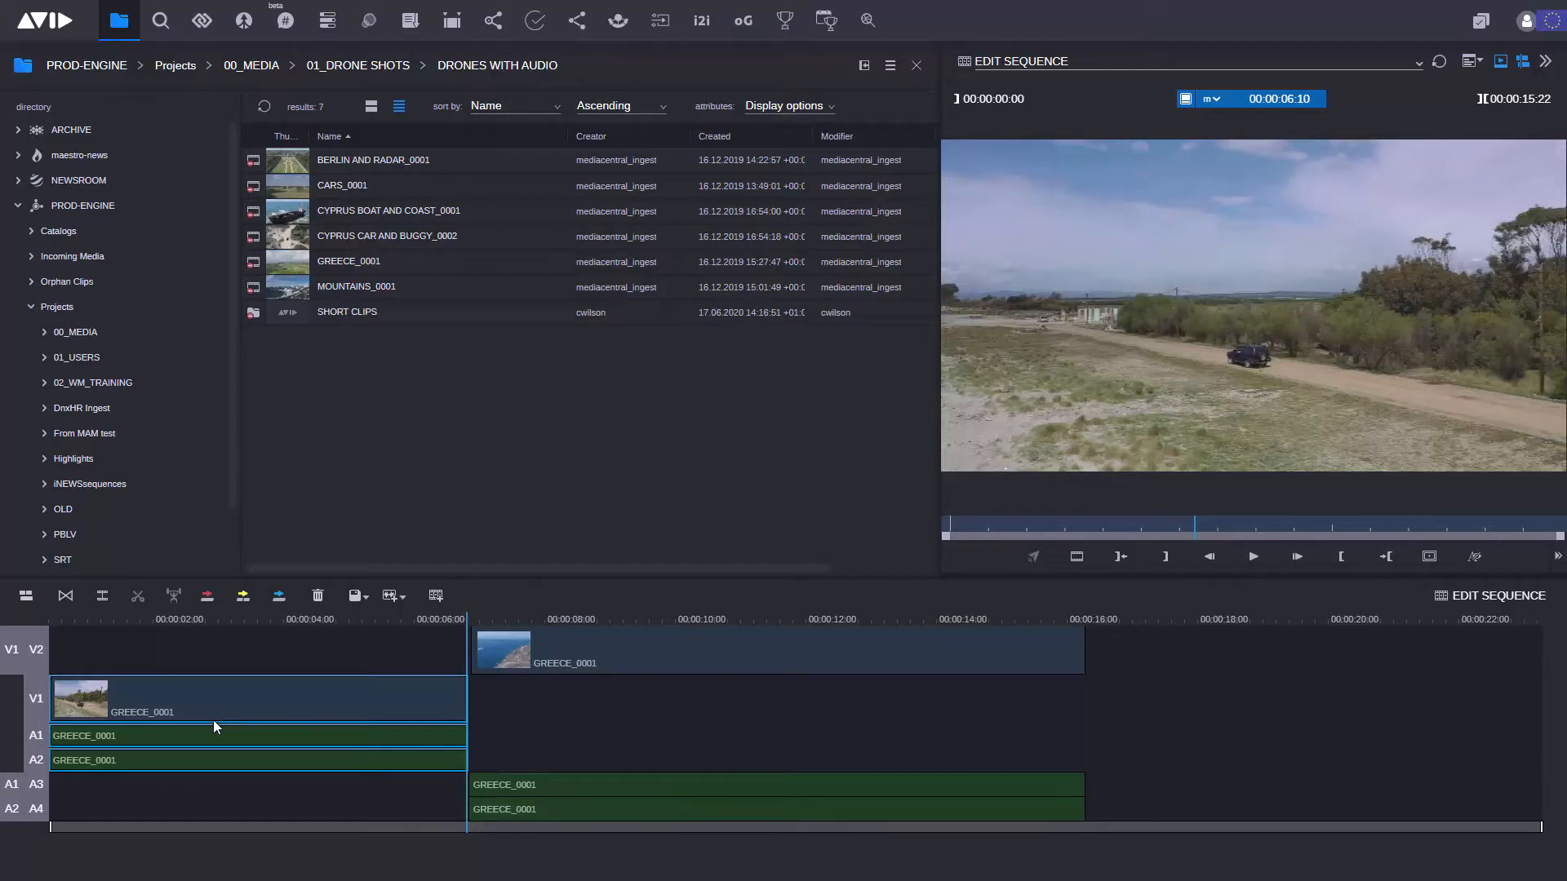
mouse_move(1094, 645)
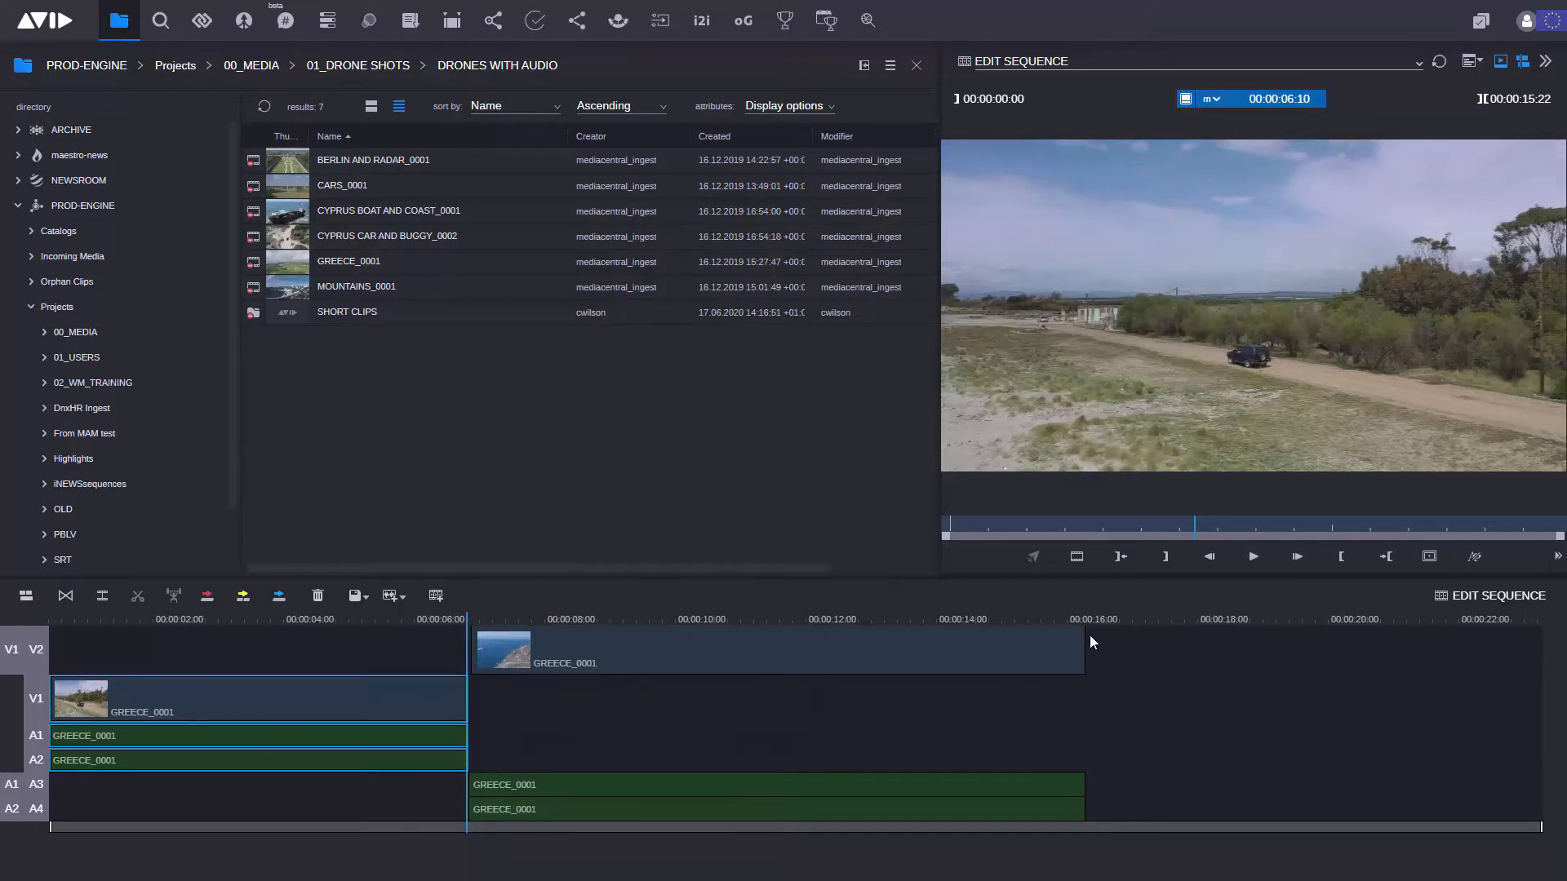